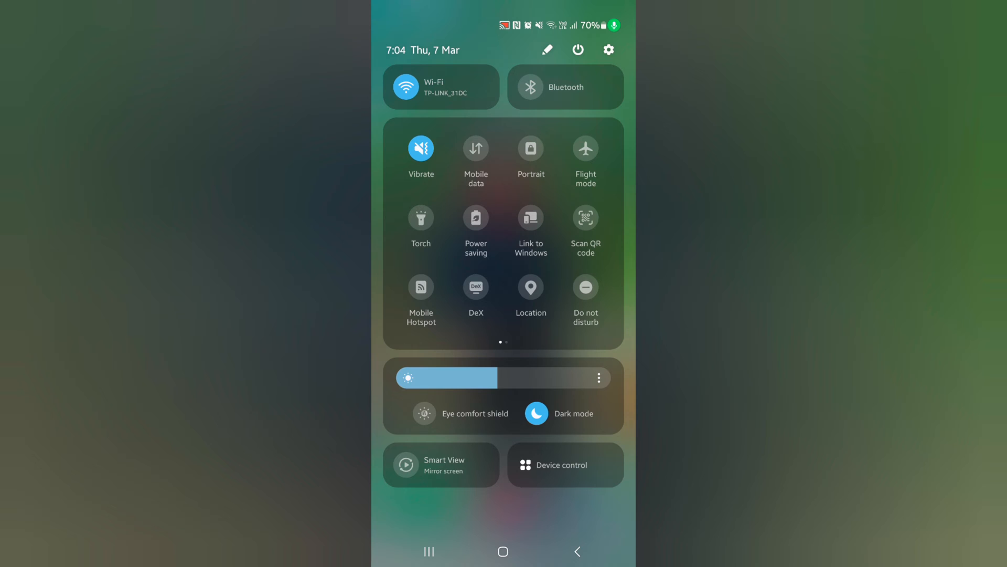
# - Swap Portrait out of the top quick panel row for Take screenshot
pyautogui.click(547, 51)
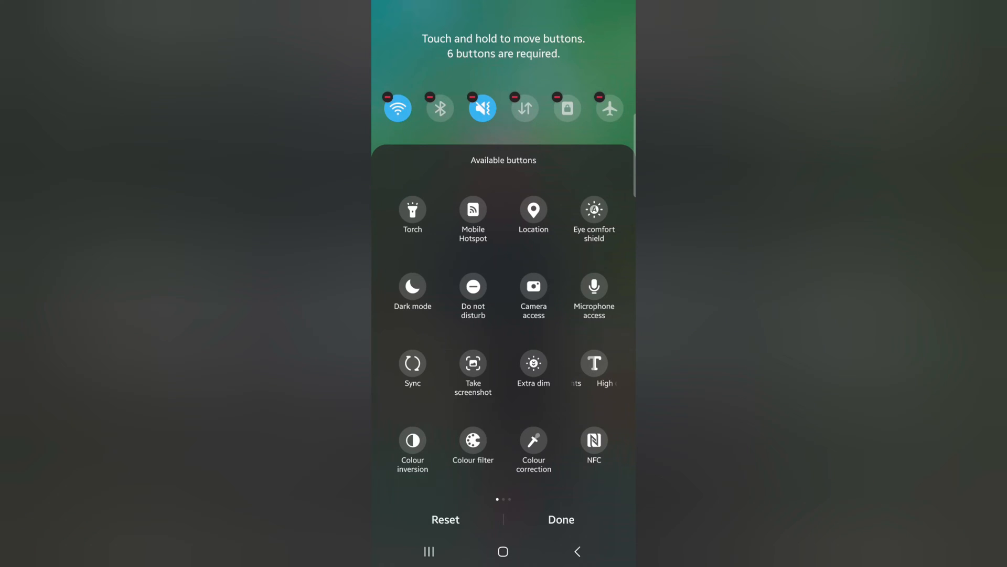
pyautogui.click(566, 97)
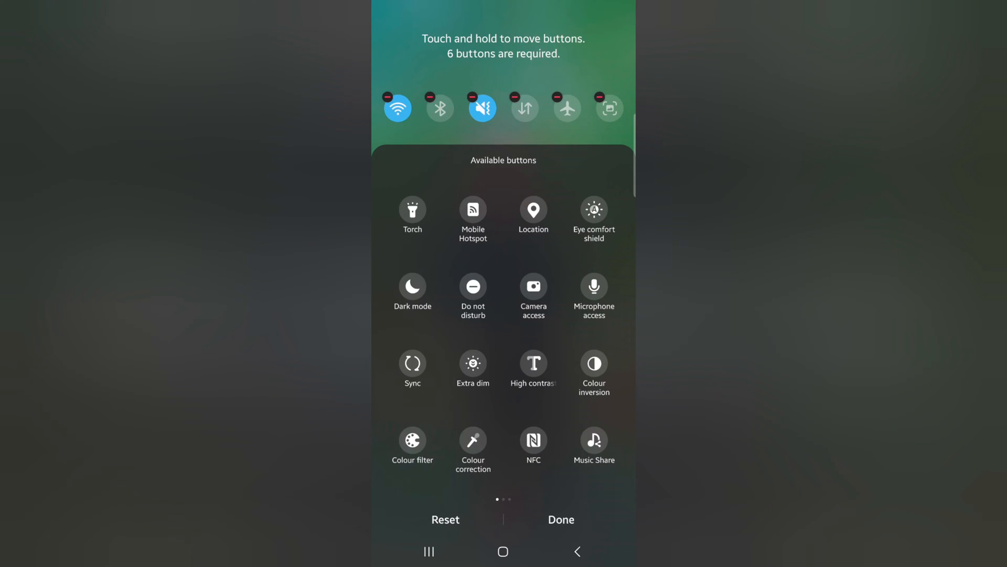
# - Save the top row, remove DeX from the full quick panel, and browse its pages
pyautogui.click(561, 519)
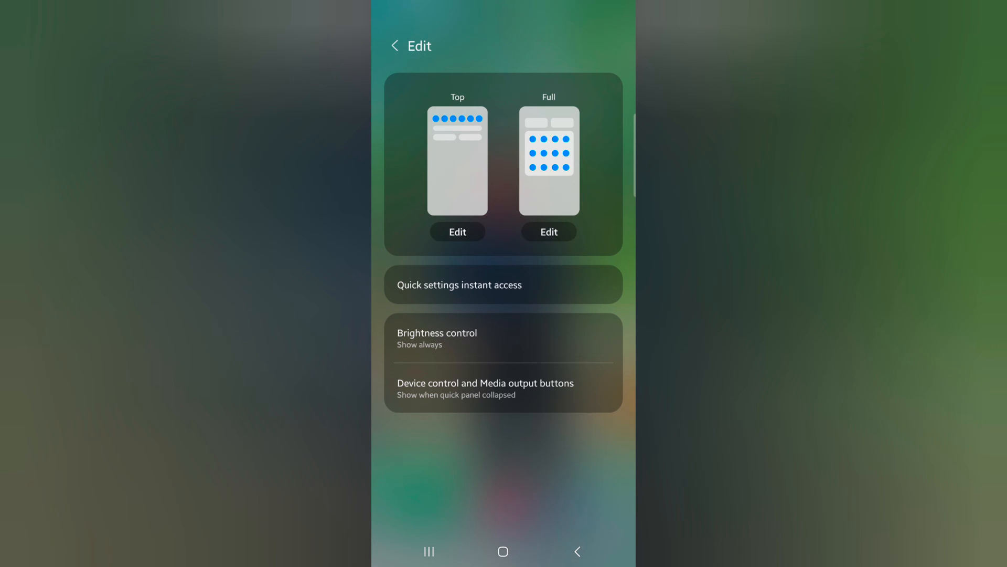
pyautogui.click(549, 231)
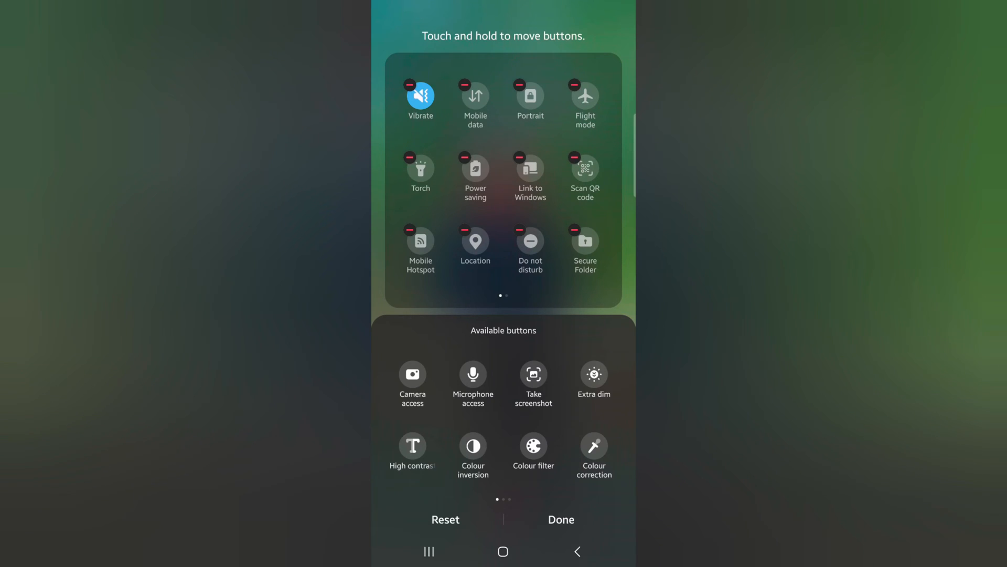
pyautogui.hscroll(-3)
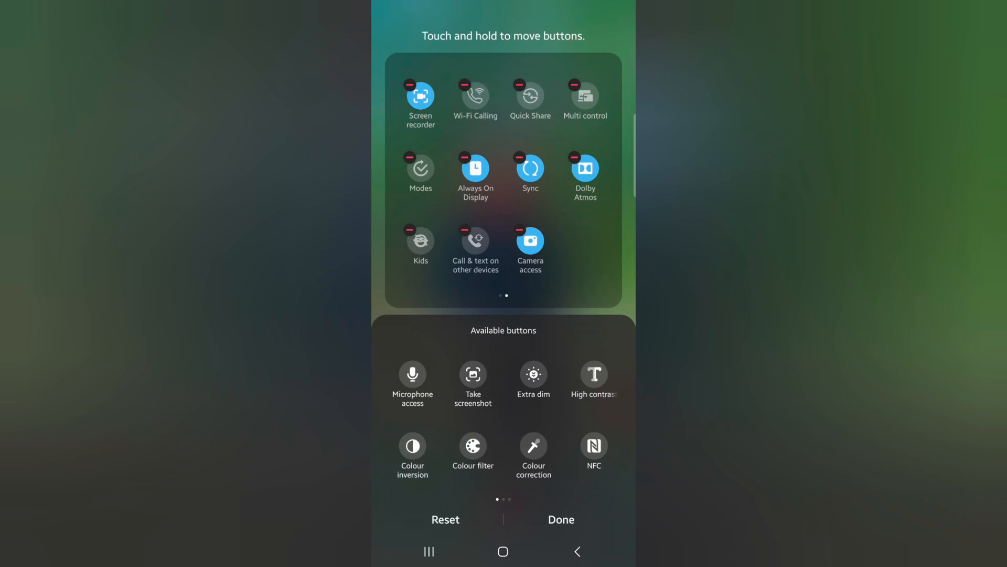
pyautogui.hscroll(-3)
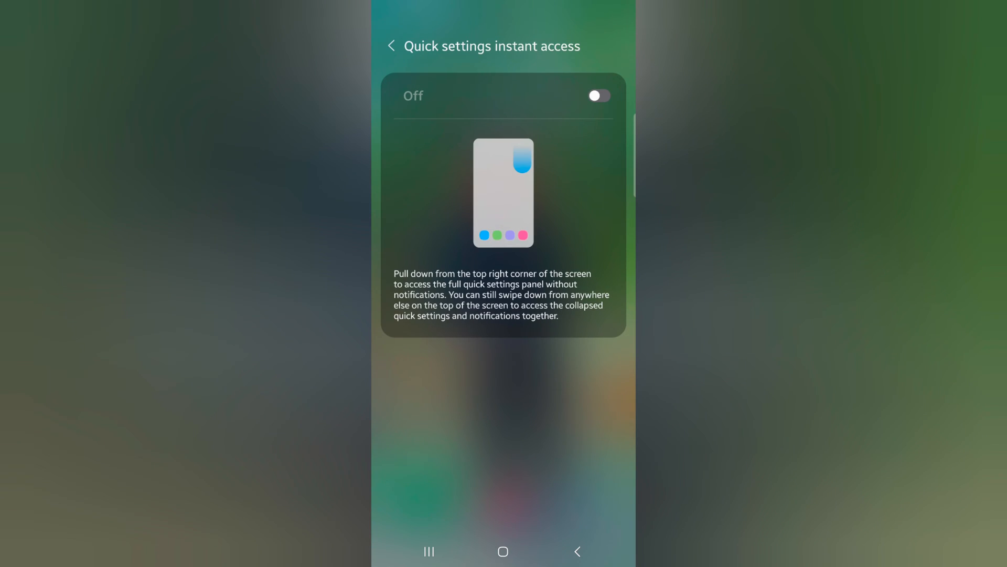
# - Toggle Quick settings instant access on and back off, then return to edit options
pyautogui.click(599, 95)
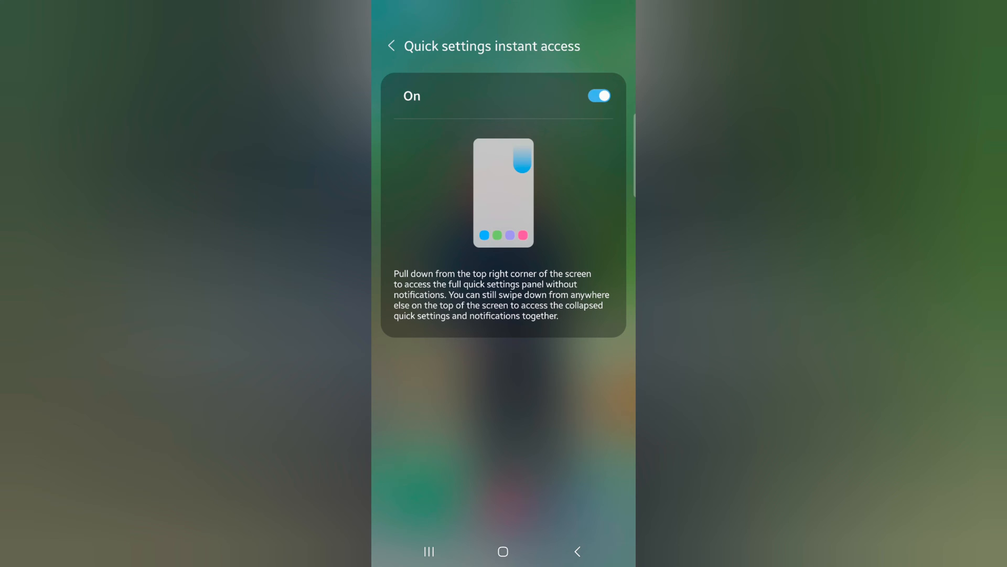
pyautogui.click(598, 96)
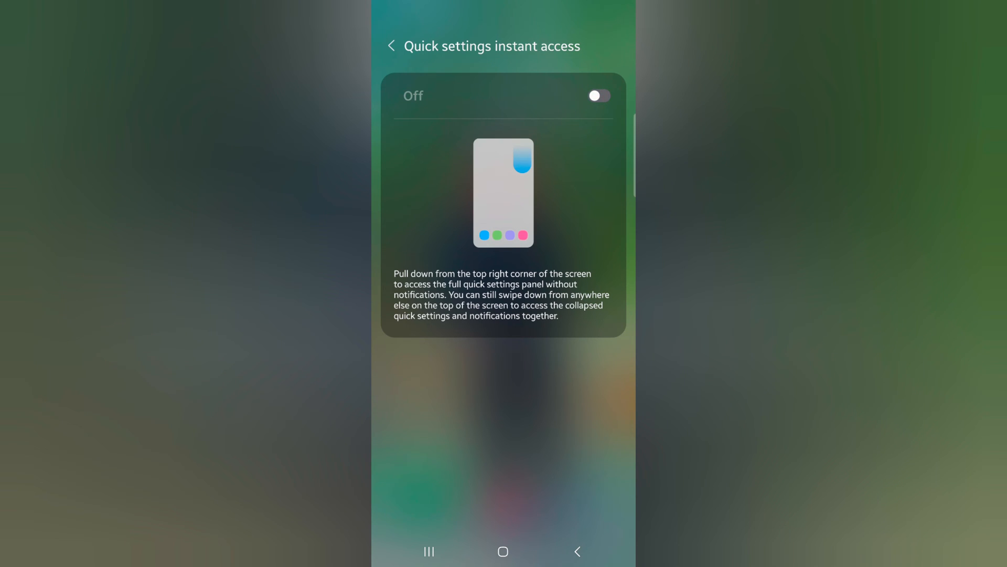
pyautogui.click(393, 45)
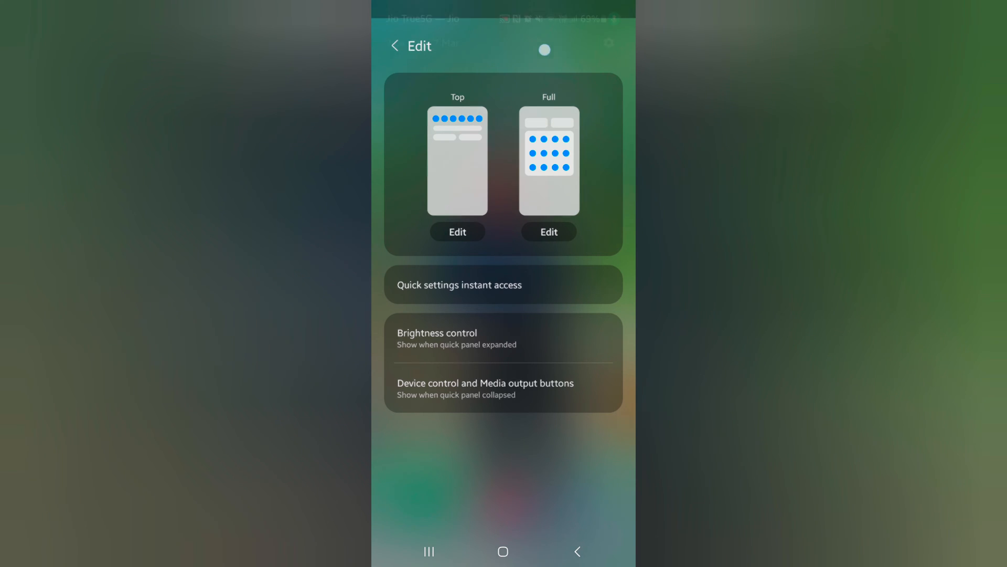
# - Check the pulled-down panel and set Brightness control to Show always
pyautogui.click(394, 46)
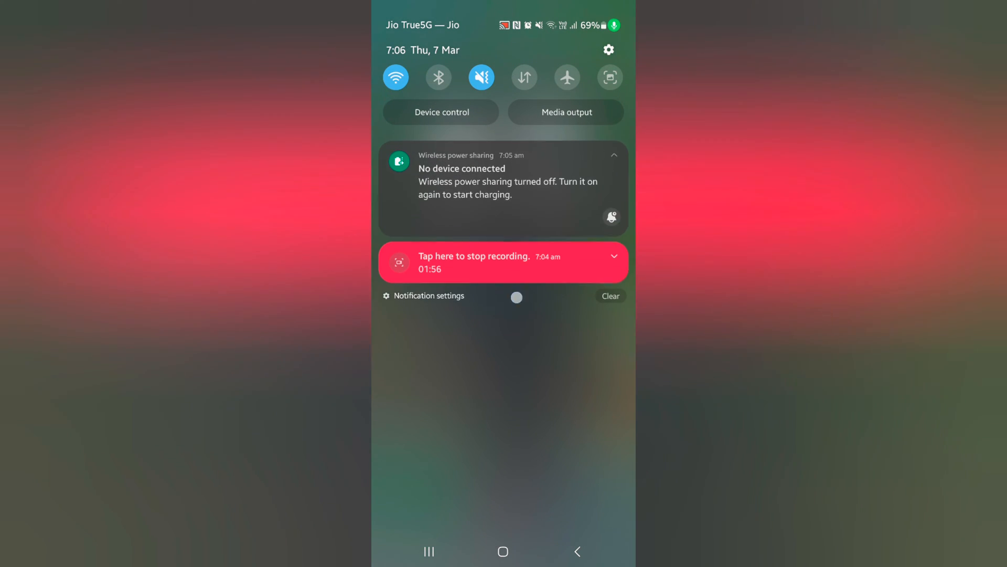
pyautogui.scroll(-3)
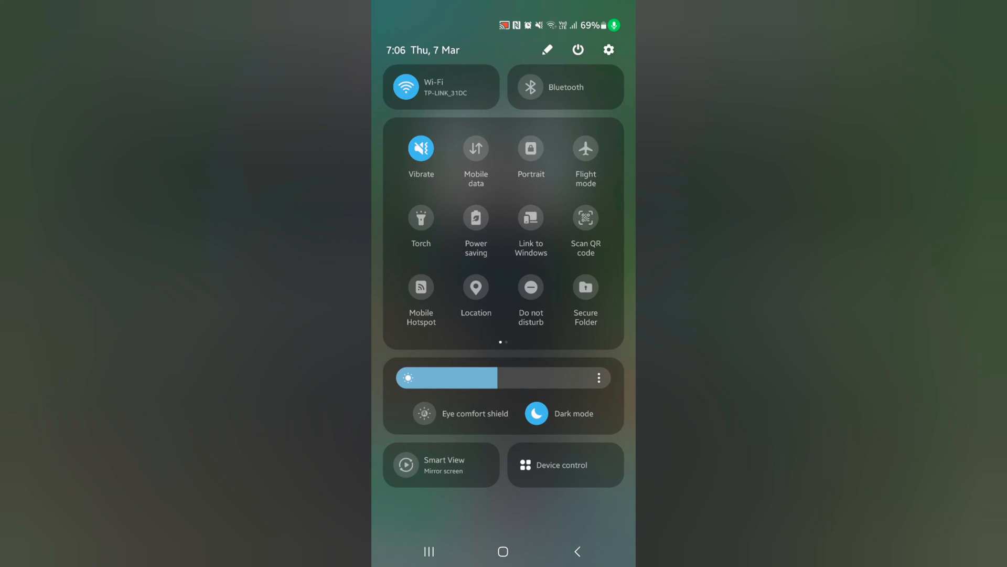
pyautogui.click(547, 49)
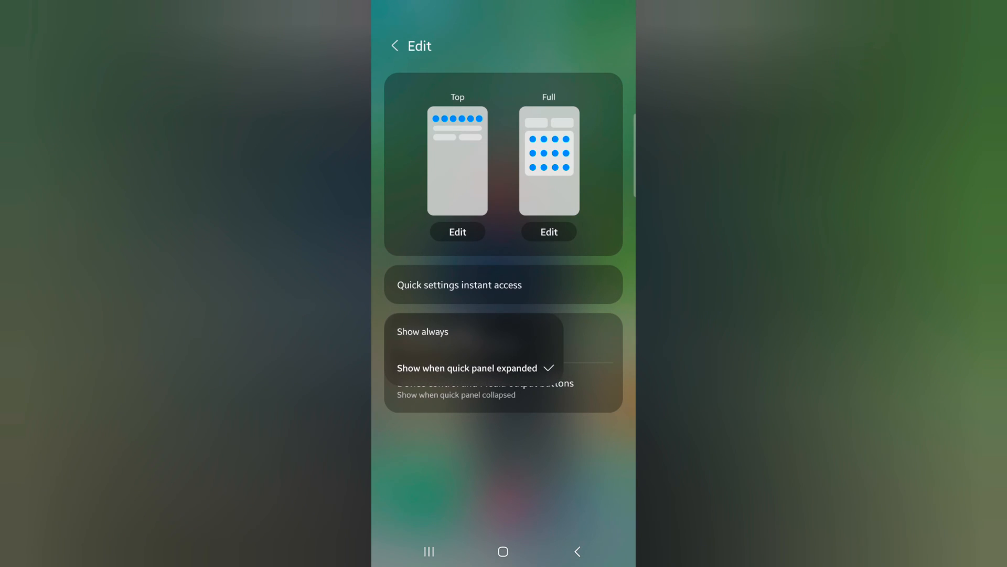
pyautogui.click(422, 331)
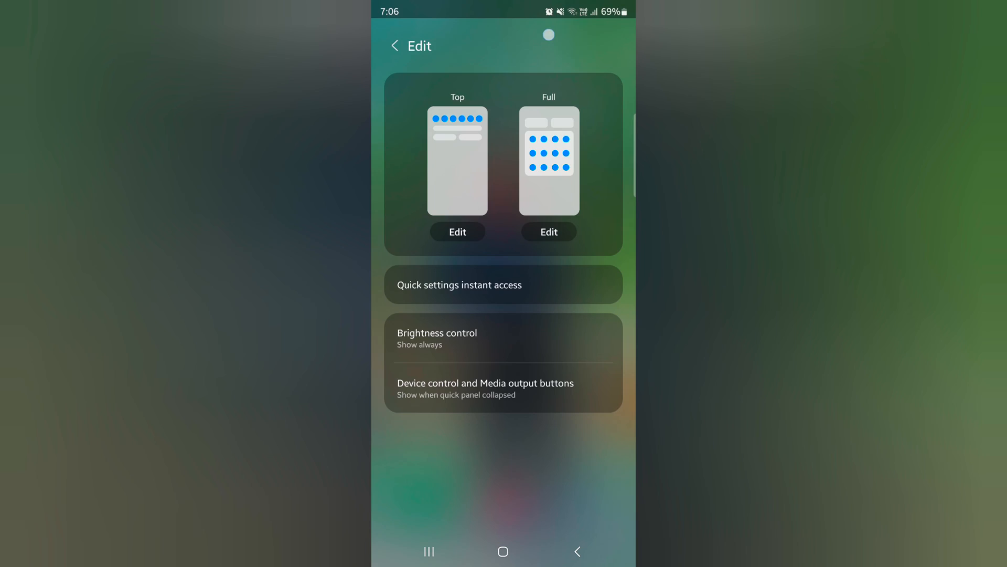
# - Try hiding Device control and Media output buttons, then show them when collapsed again
pyautogui.click(394, 45)
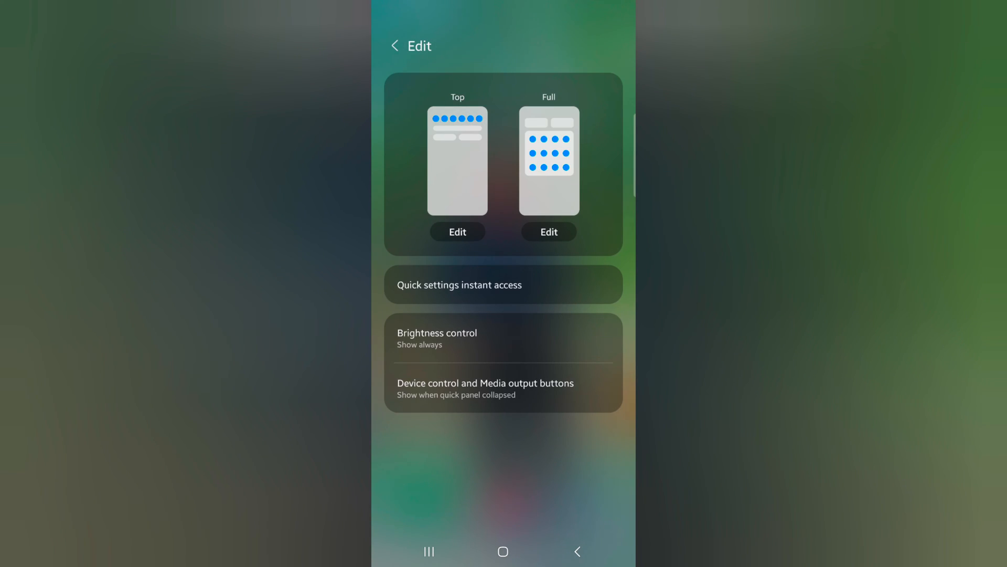
pyautogui.click(437, 338)
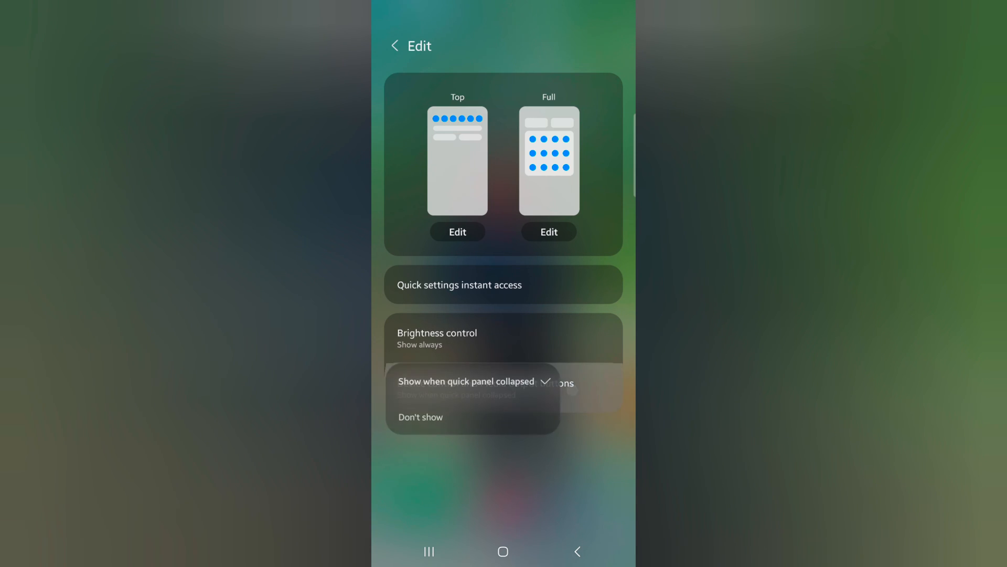
pyautogui.click(467, 381)
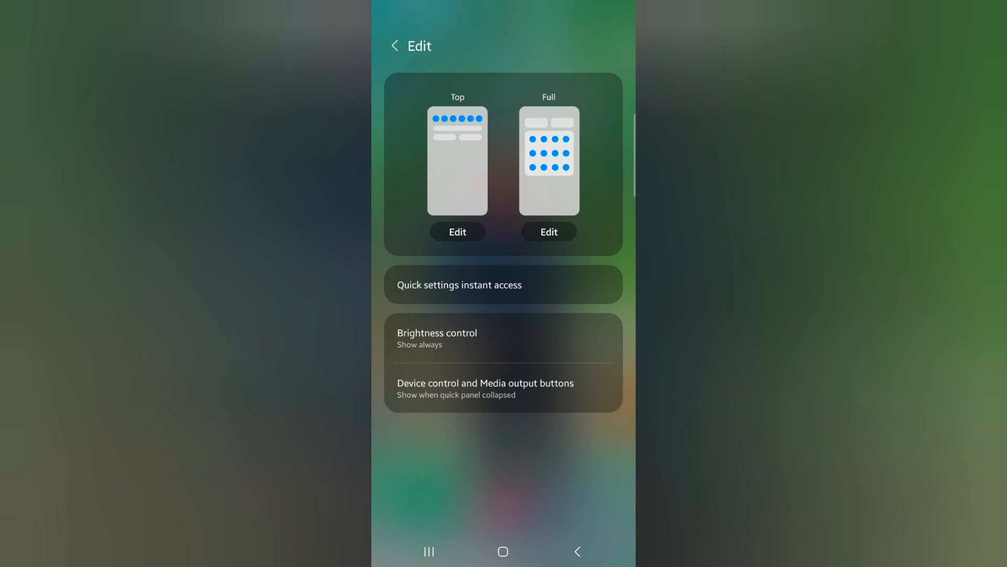
pyautogui.click(485, 388)
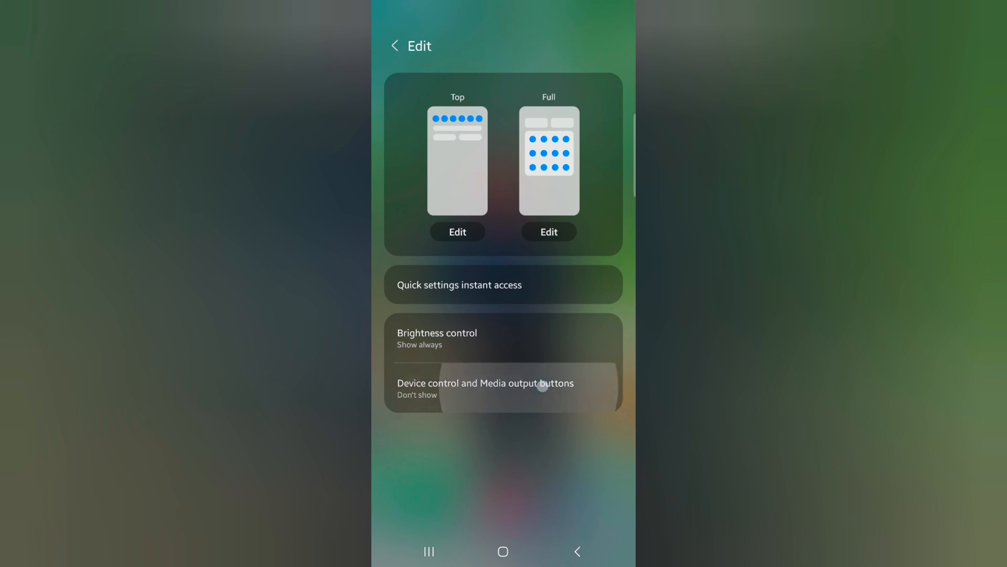
pyautogui.click(503, 388)
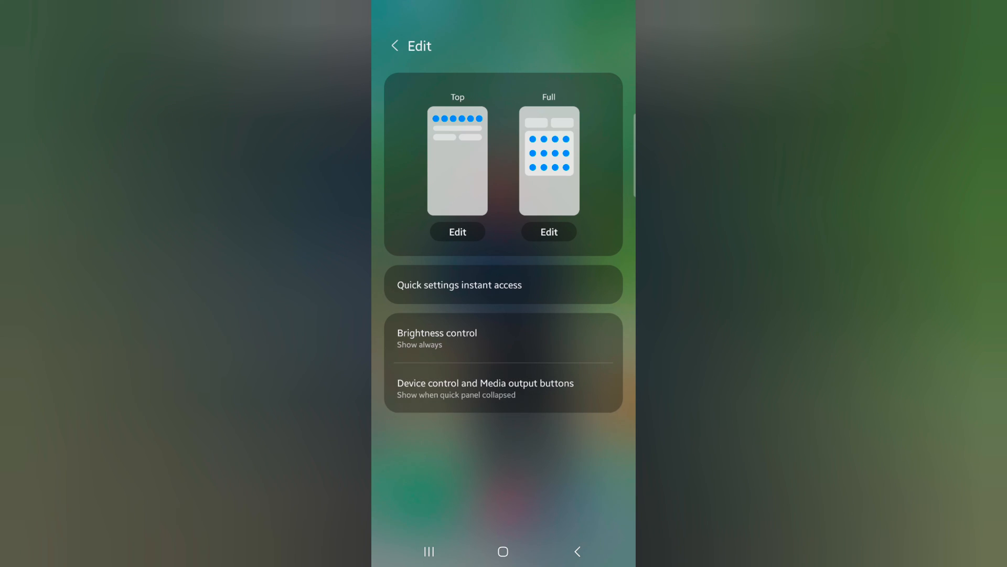